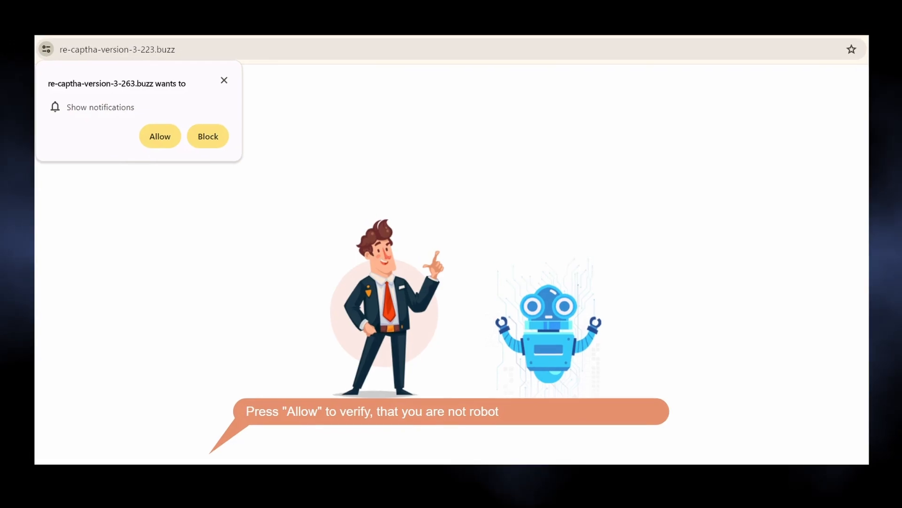
- Search Chrome settings for 'notifications' and open Site settings listing allowed sites
click(160, 136)
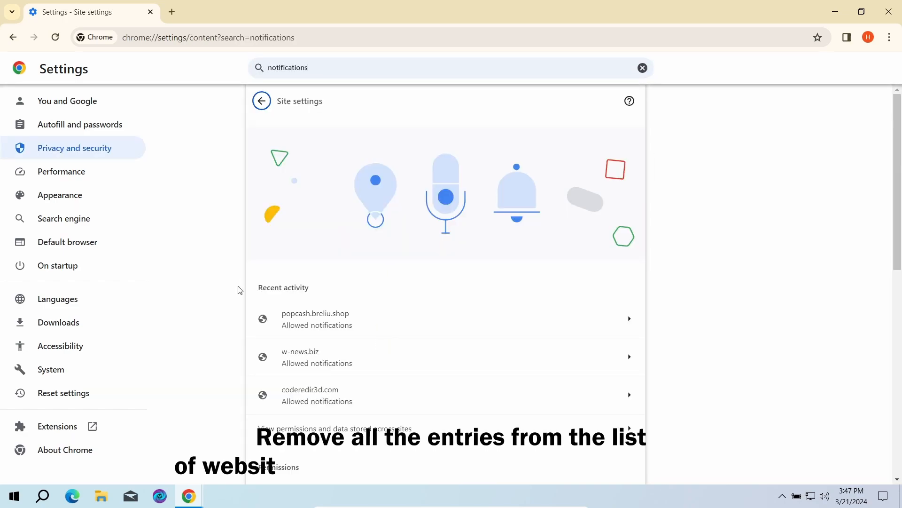
- Reset all permissions for popcash.breliu.shop and coderedir3d.com
click(316, 319)
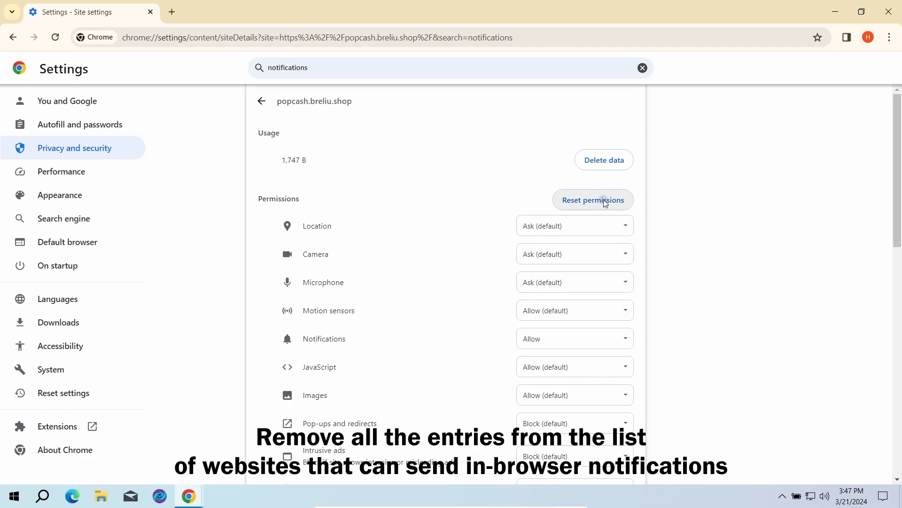
click(592, 200)
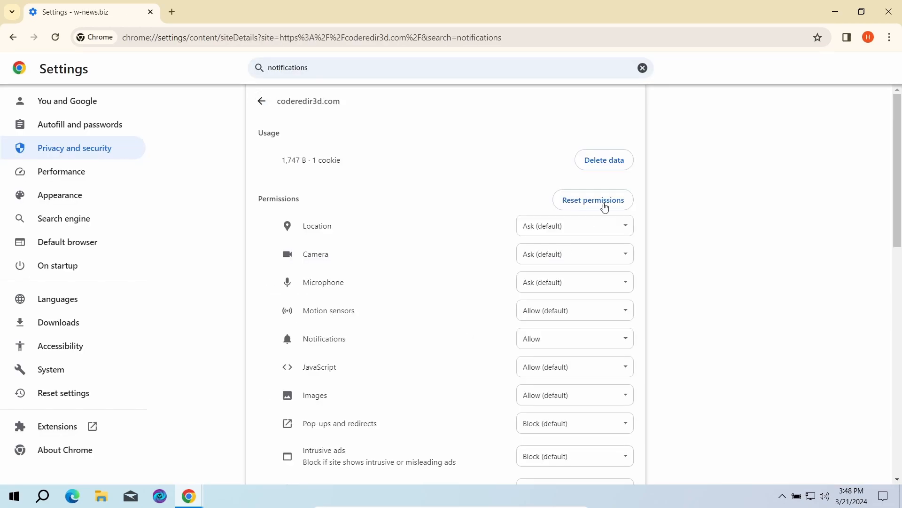
click(262, 101)
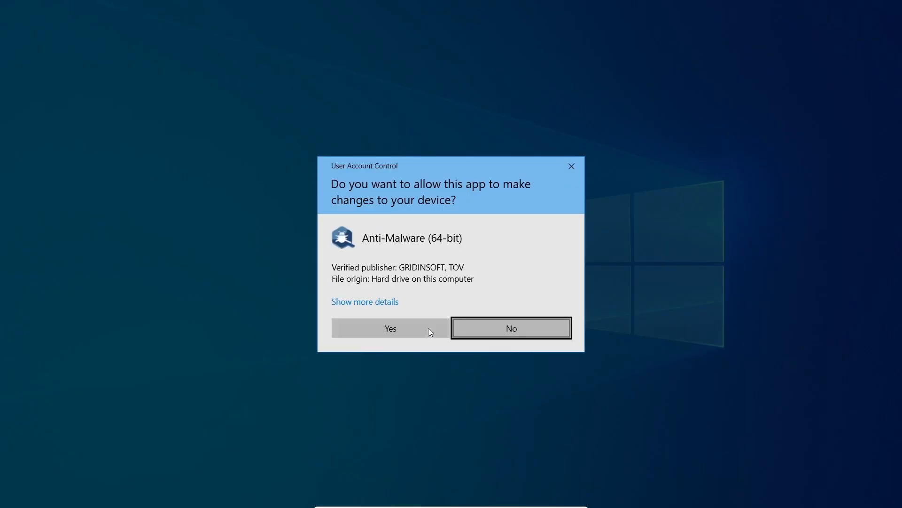
- Allow GridinSoft Anti-Malware through User Account Control and run a Standard scan
click(389, 328)
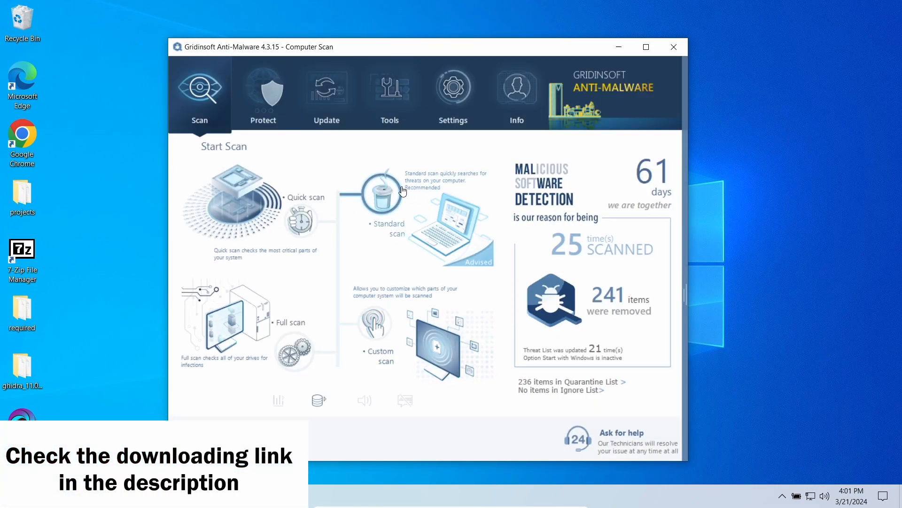
click(381, 202)
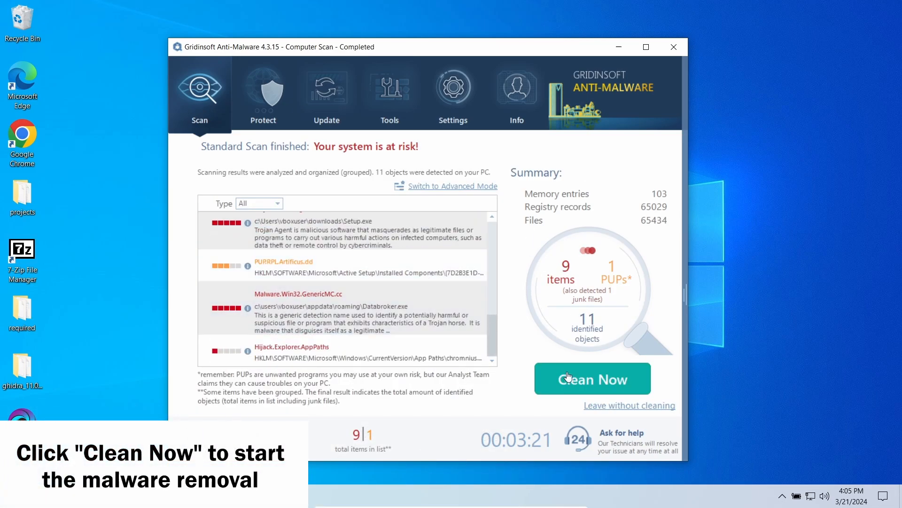
- Clean the 11 detected threats, close the removal summary, and postpone the restart
click(592, 379)
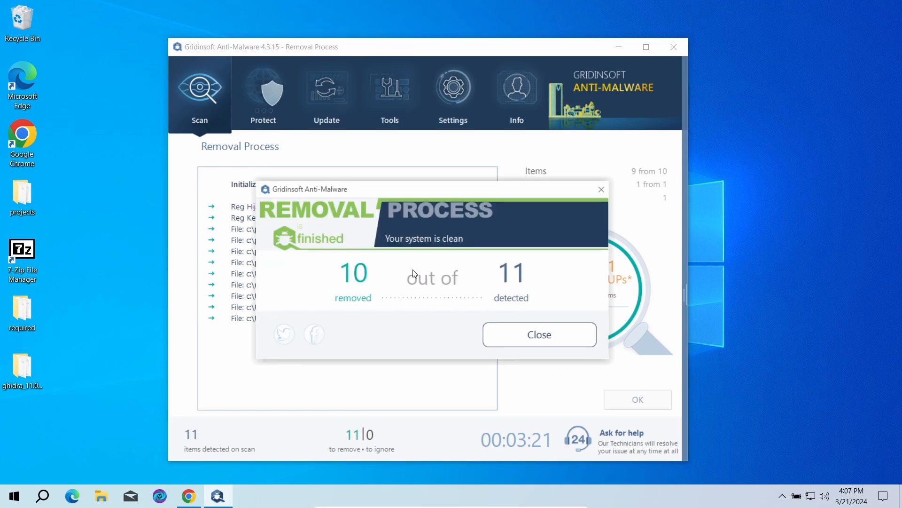
click(538, 334)
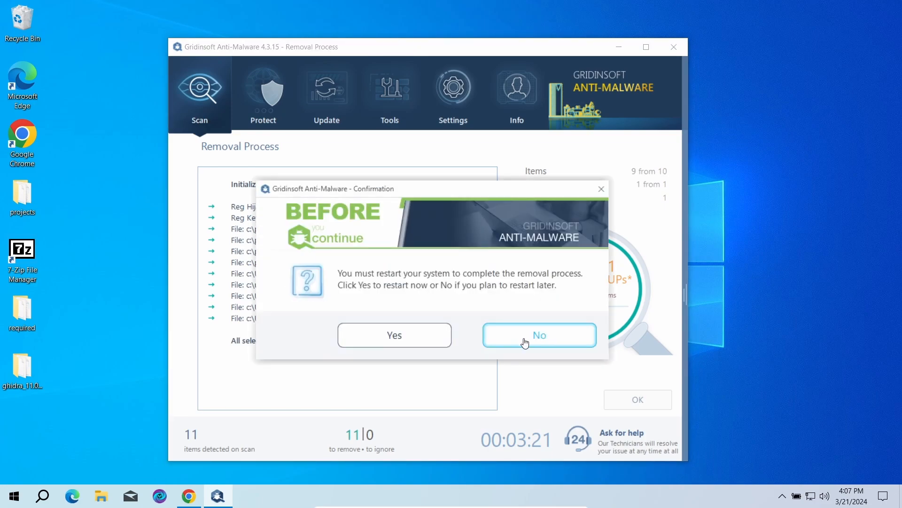
click(538, 335)
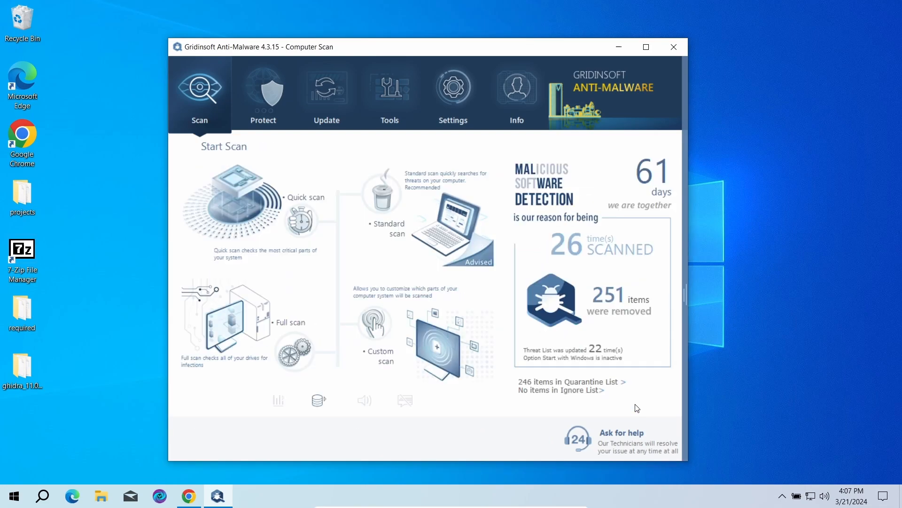